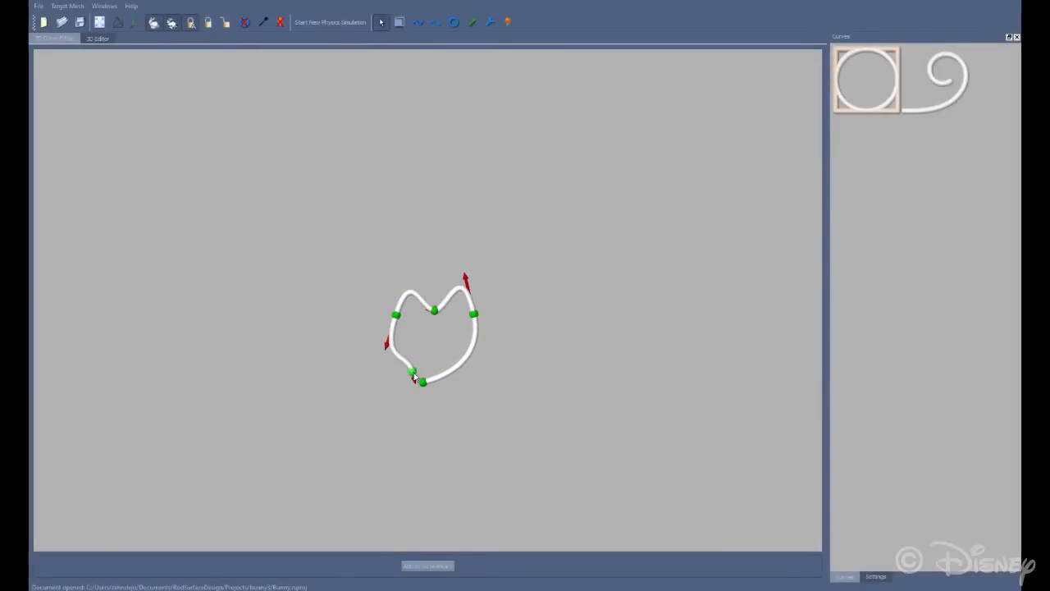
# Adjust a heart curve control point so the heart lands on the bunny's cheek.
pyautogui.click(289, 37)
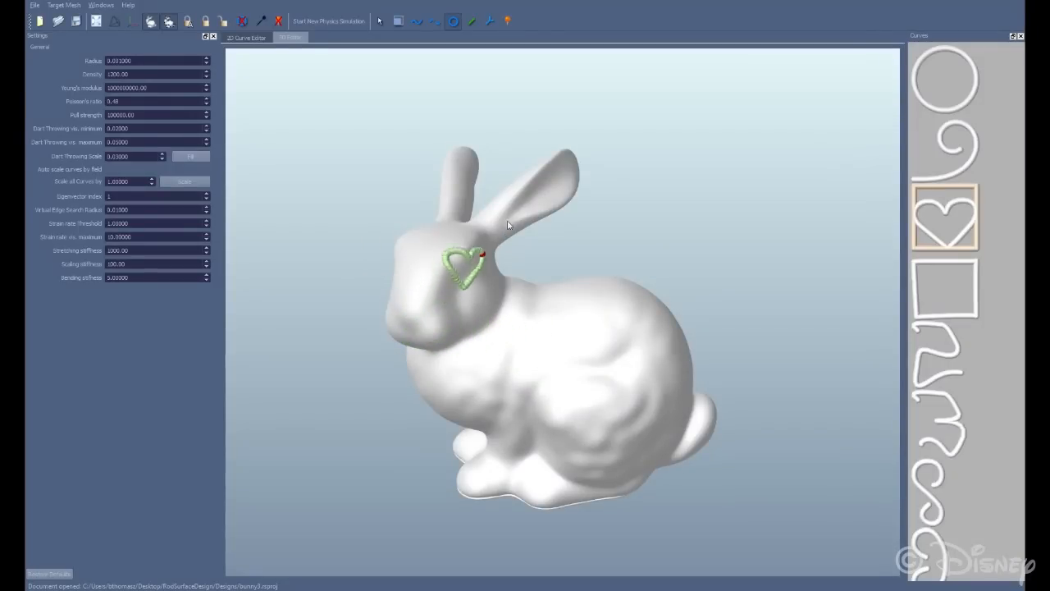
# Stretch the heart over the bunny's cheek, then slide it onto and along its back.
pyautogui.moveTo(464, 266); pyautogui.dragTo(558, 185)
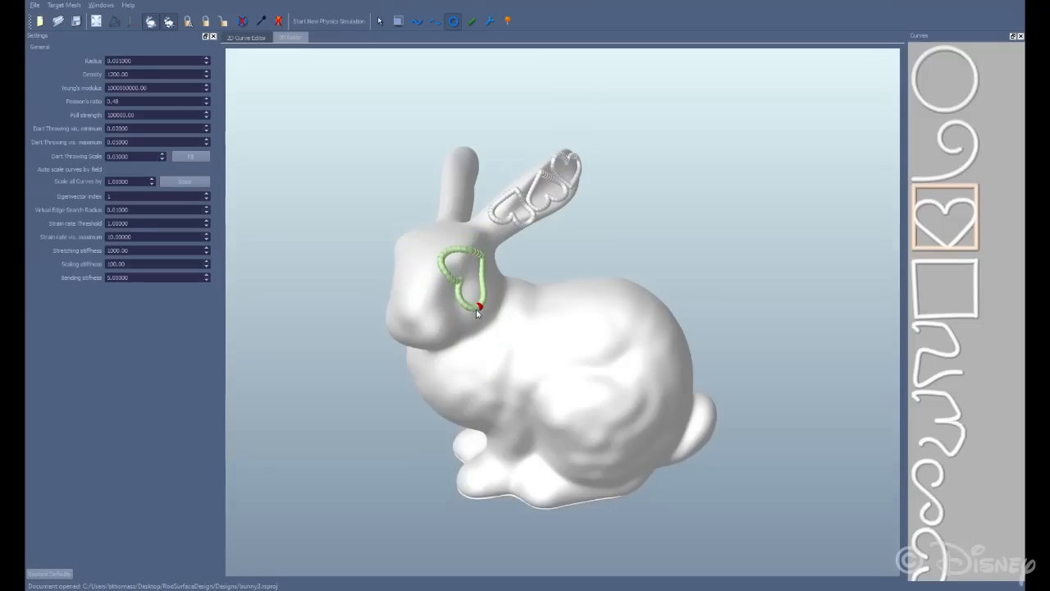
pyautogui.moveTo(476, 308); pyautogui.dragTo(583, 340)
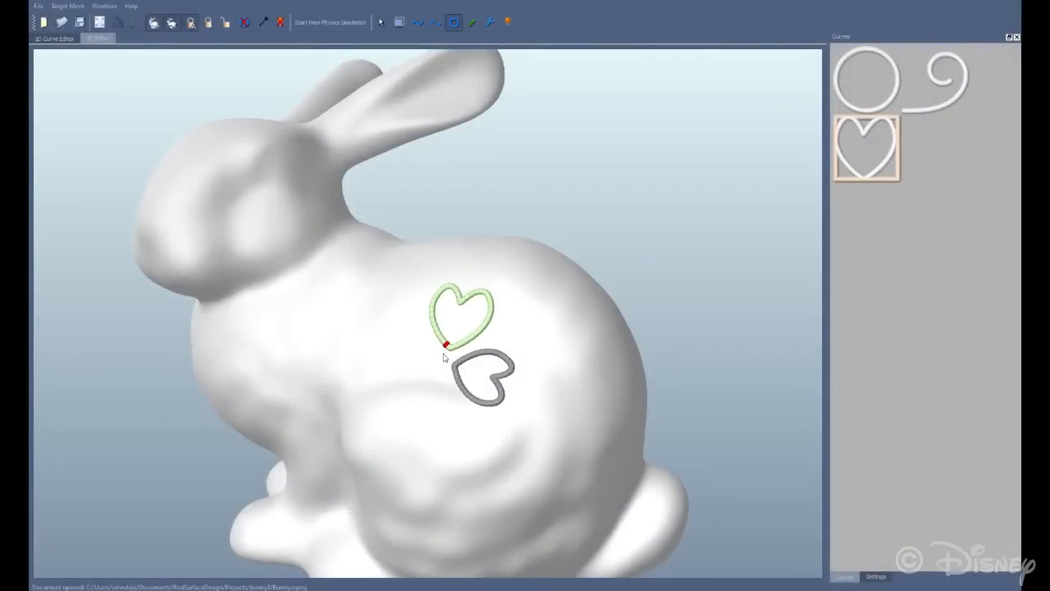
pyautogui.moveTo(447, 345); pyautogui.dragTo(419, 373)
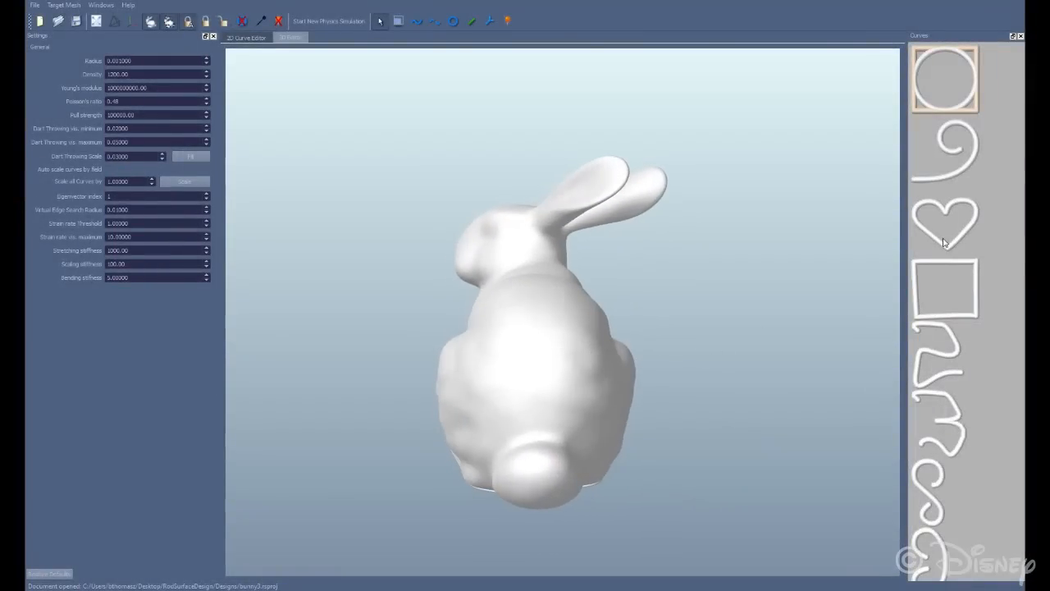
# Pick the circle curve from the Curves panel.
pyautogui.click(944, 216)
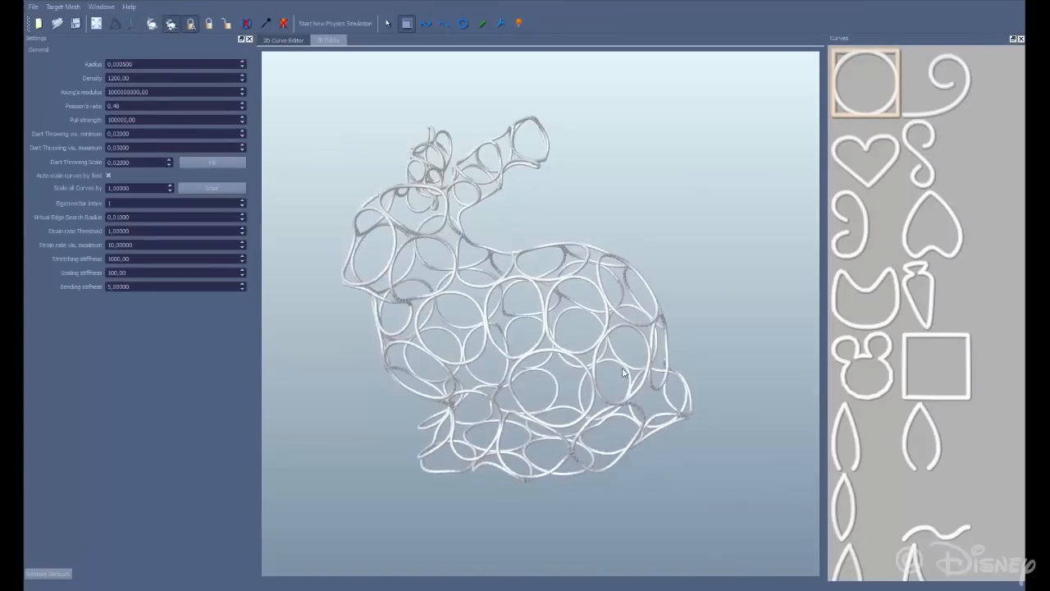
# Load the spiral bunny design and turn on deformation colouring for its rods.
pyautogui.click(330, 22)
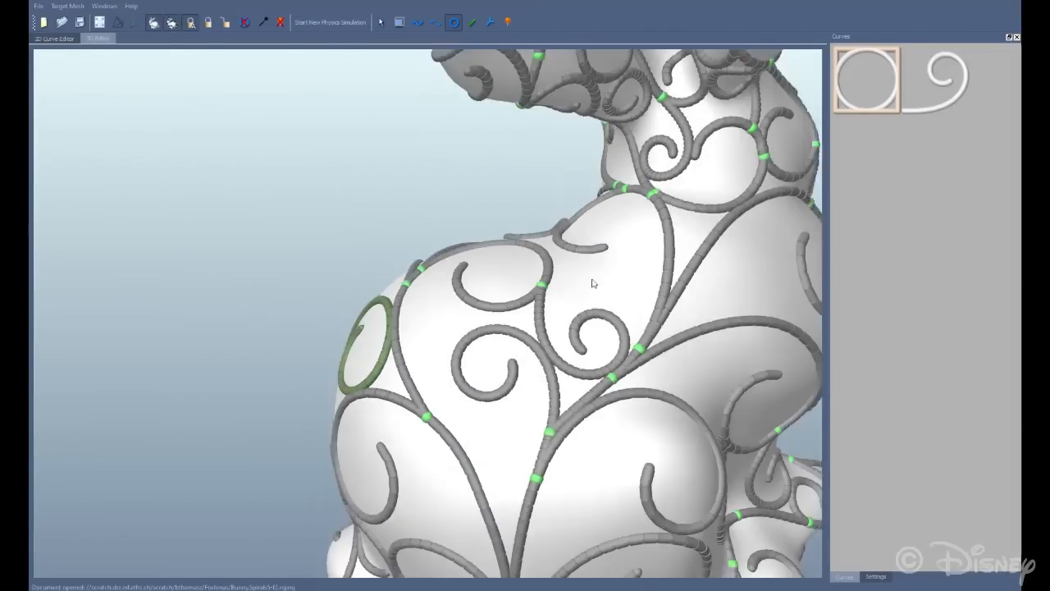
pyautogui.click(329, 22)
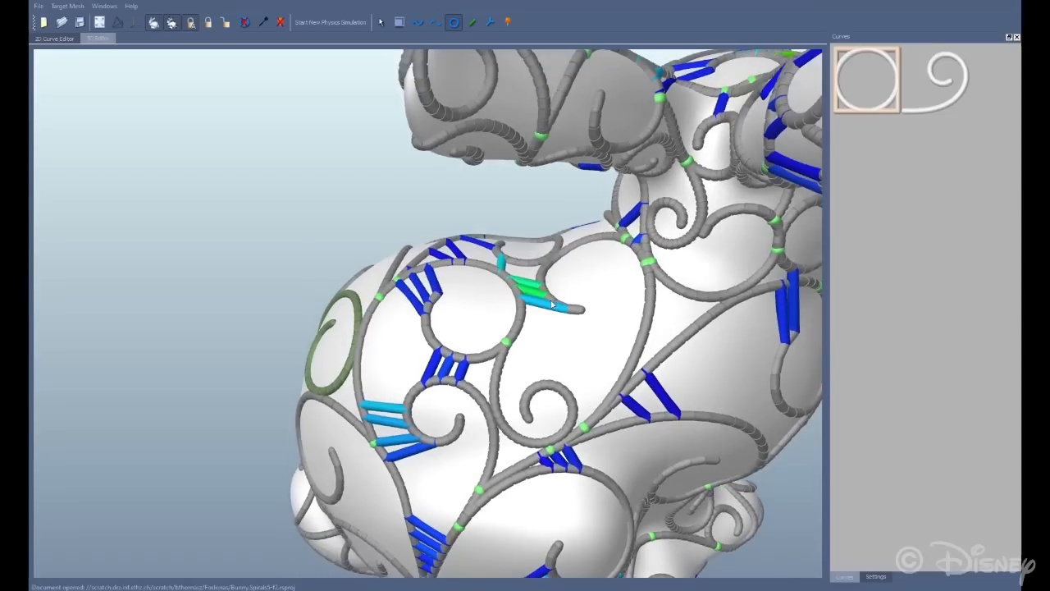